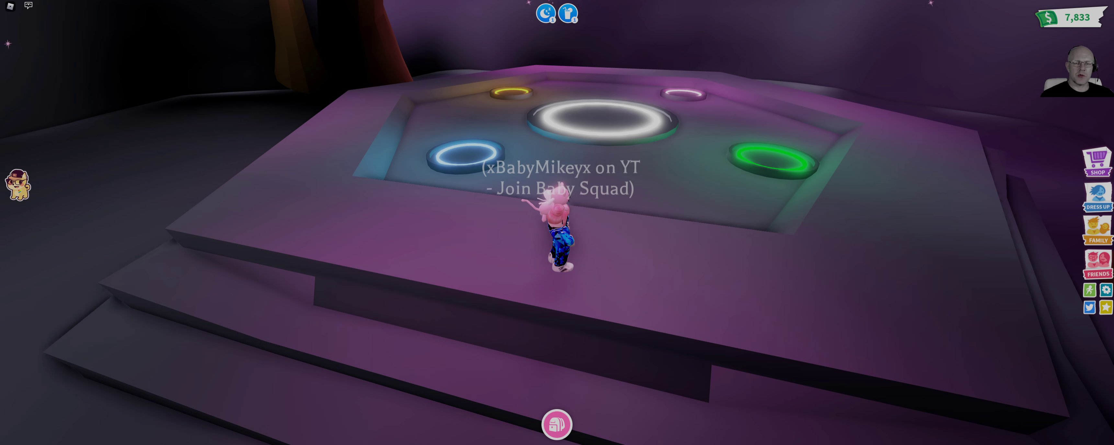
Step: Cash out the $20 paycheck from the Backpack before placing the sloths
{"action": "left_click", "coordinate": [557, 424]}
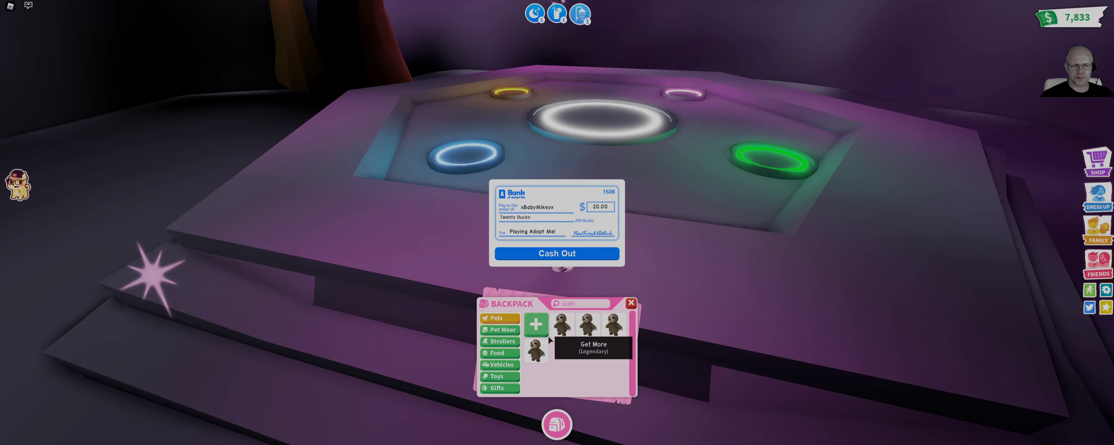
{"action": "left_click", "coordinate": [557, 253]}
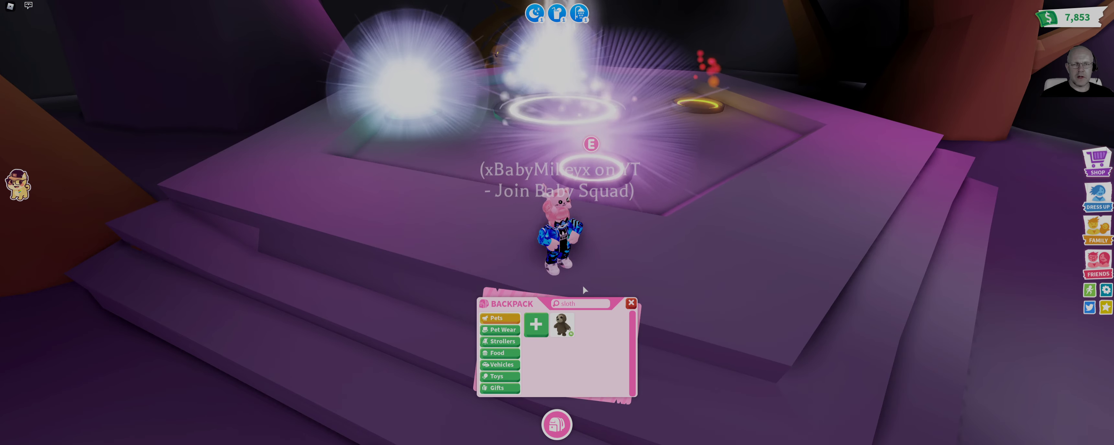
Step: Collect the finished neon sloth from the cave rings
{"action": "left_click", "coordinate": [629, 303]}
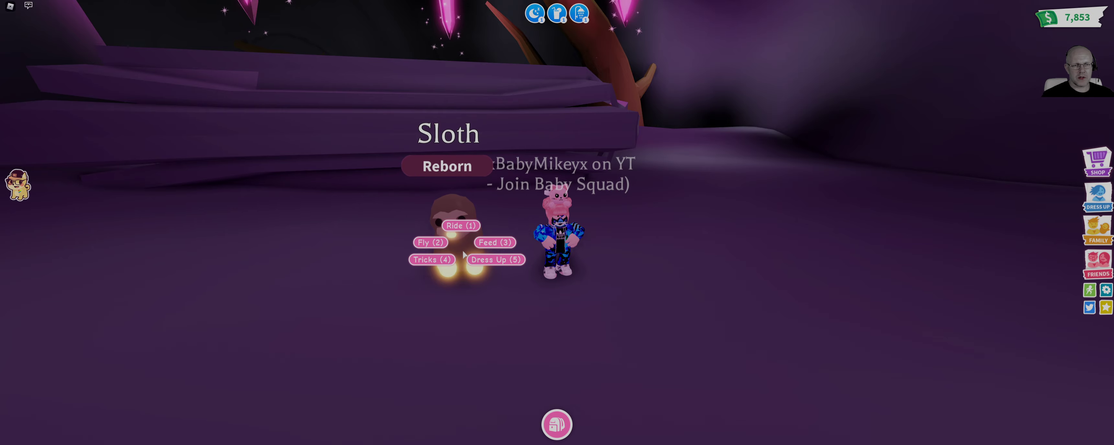
Step: Have the neon sloth perform Joy, Dance 1 and one more trick from its Tricks menu
{"action": "left_click", "coordinate": [432, 259]}
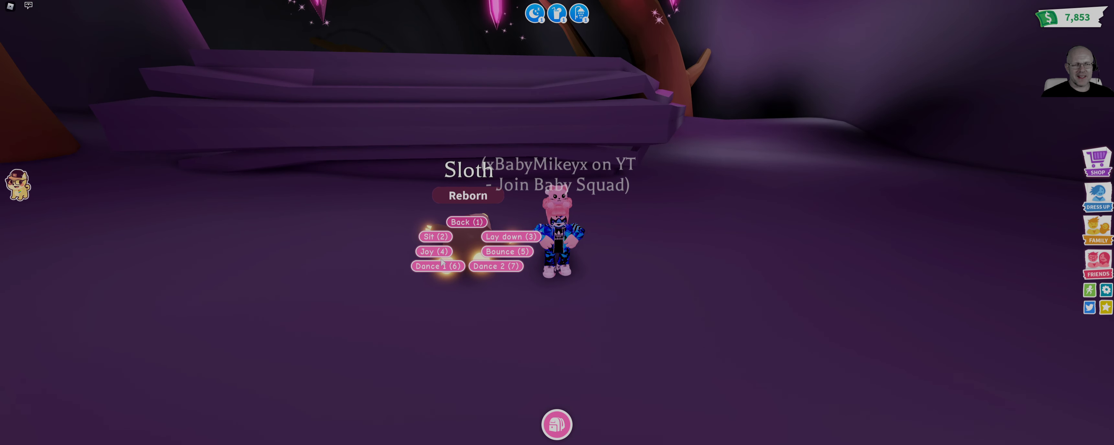
{"action": "left_click", "coordinate": [433, 250]}
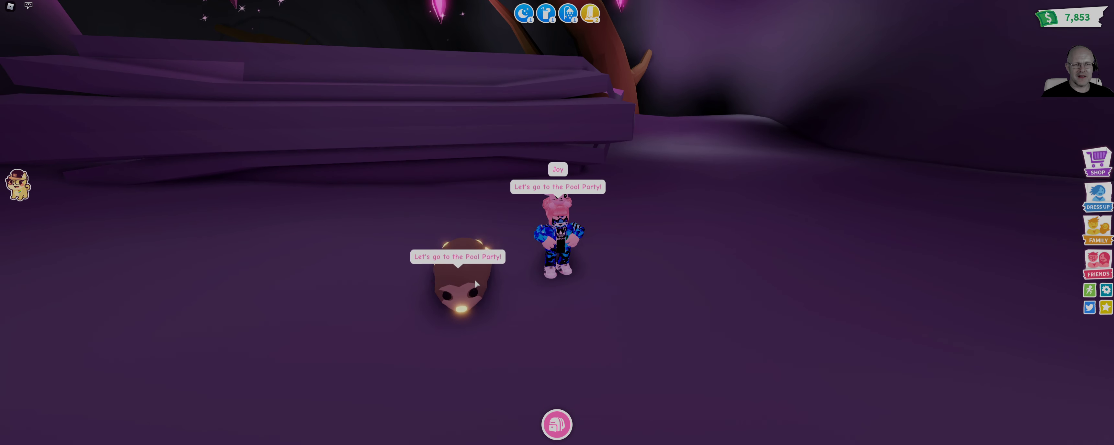
{"action": "left_click", "coordinate": [457, 284]}
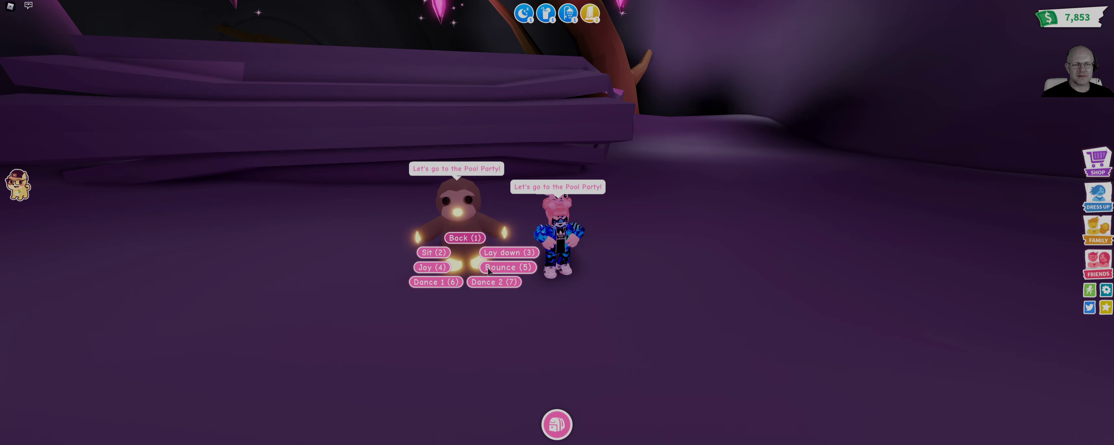
{"action": "left_click", "coordinate": [507, 267]}
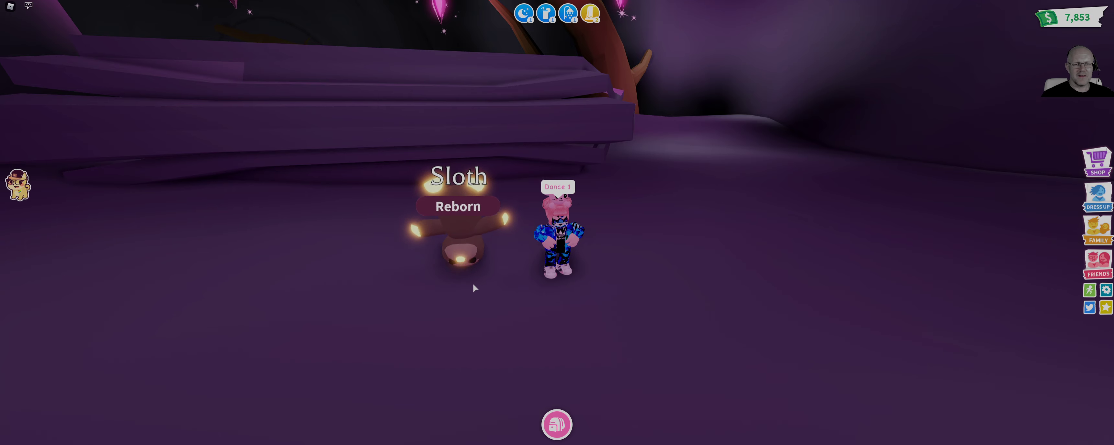
{"action": "left_click", "coordinate": [456, 242]}
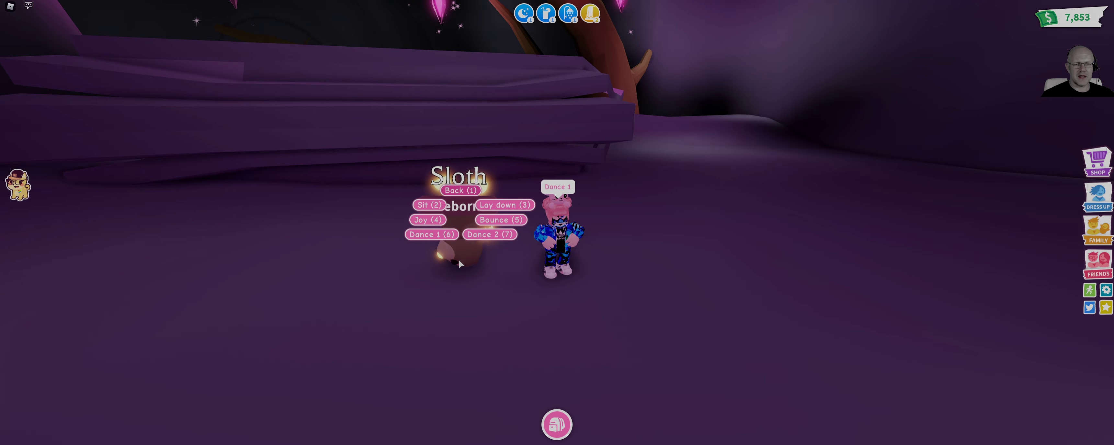
{"action": "left_click", "coordinate": [489, 234]}
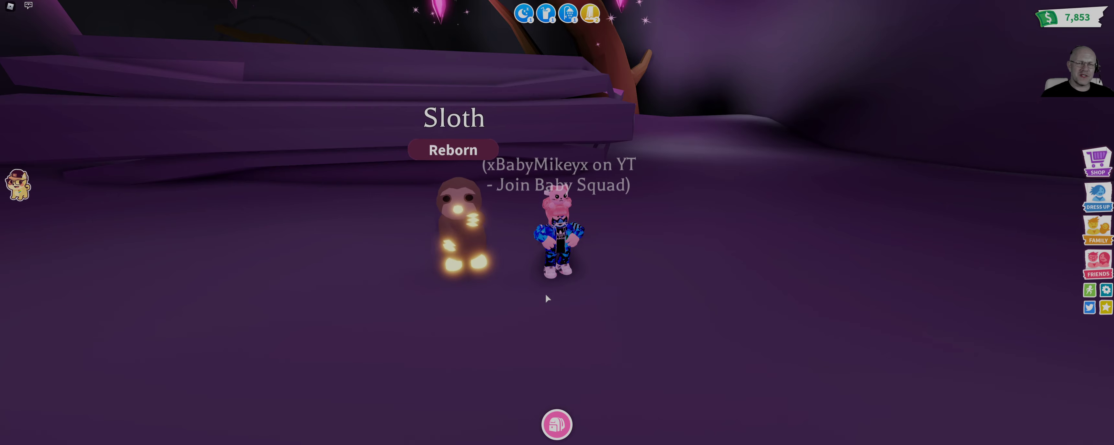
{"action": "mouse_move", "coordinate": [533, 305]}
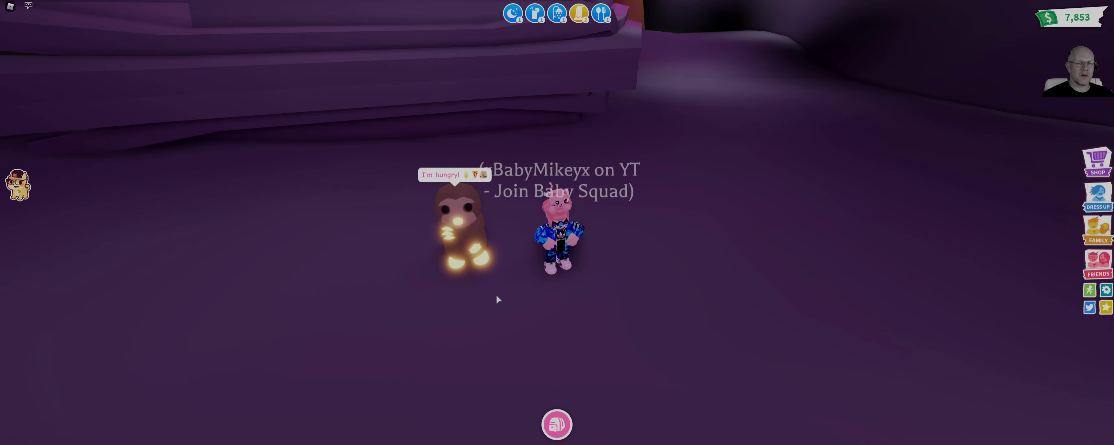
{"action": "mouse_move", "coordinate": [457, 323]}
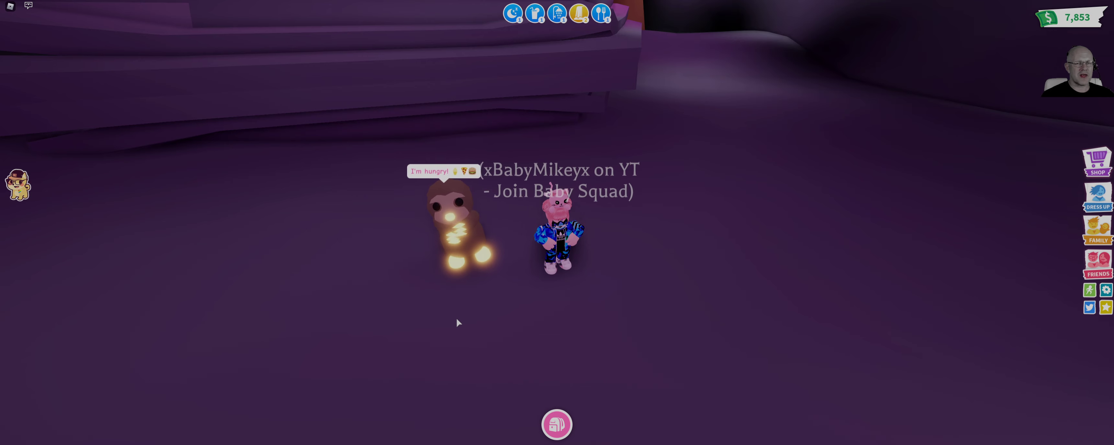